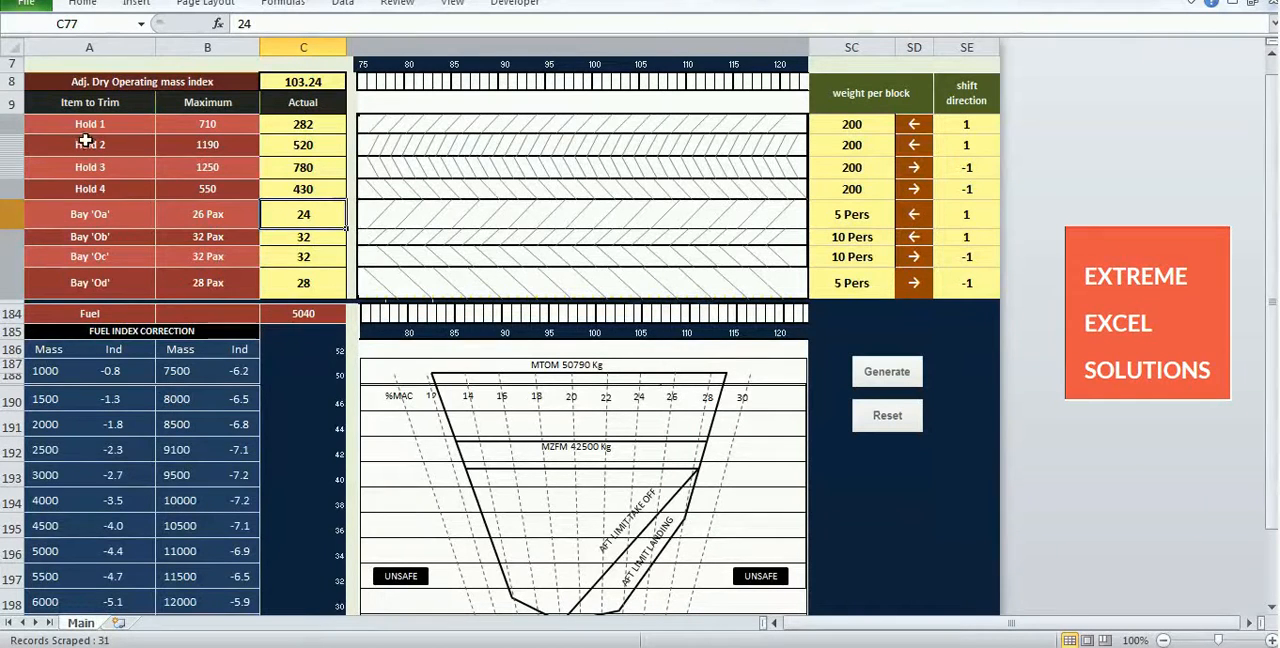
{"action": "mouse_move", "coordinate": [356, 98]}
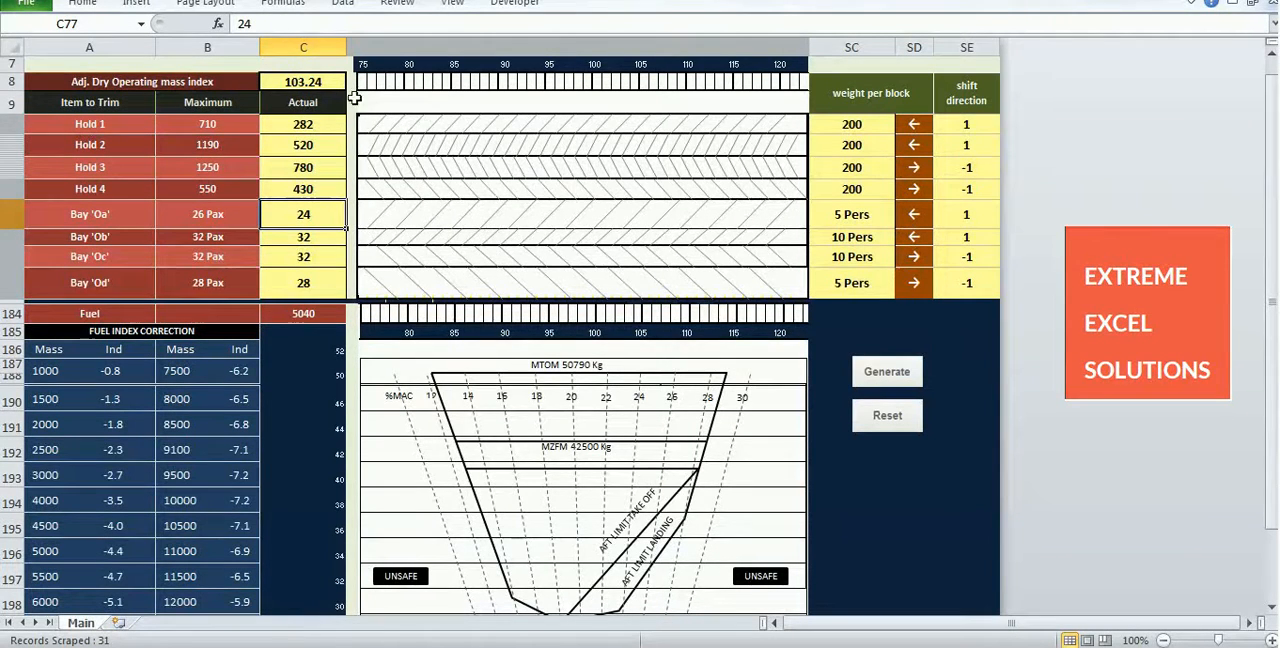
{"action": "mouse_move", "coordinate": [492, 240]}
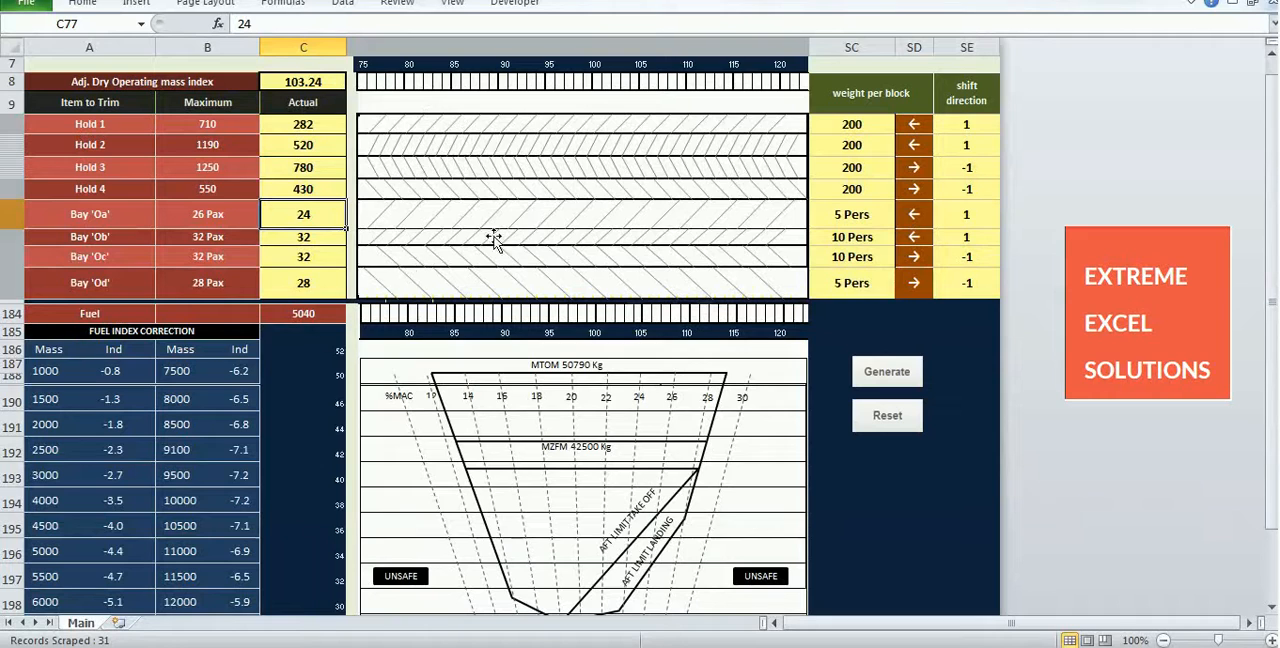
{"action": "mouse_move", "coordinate": [628, 512]}
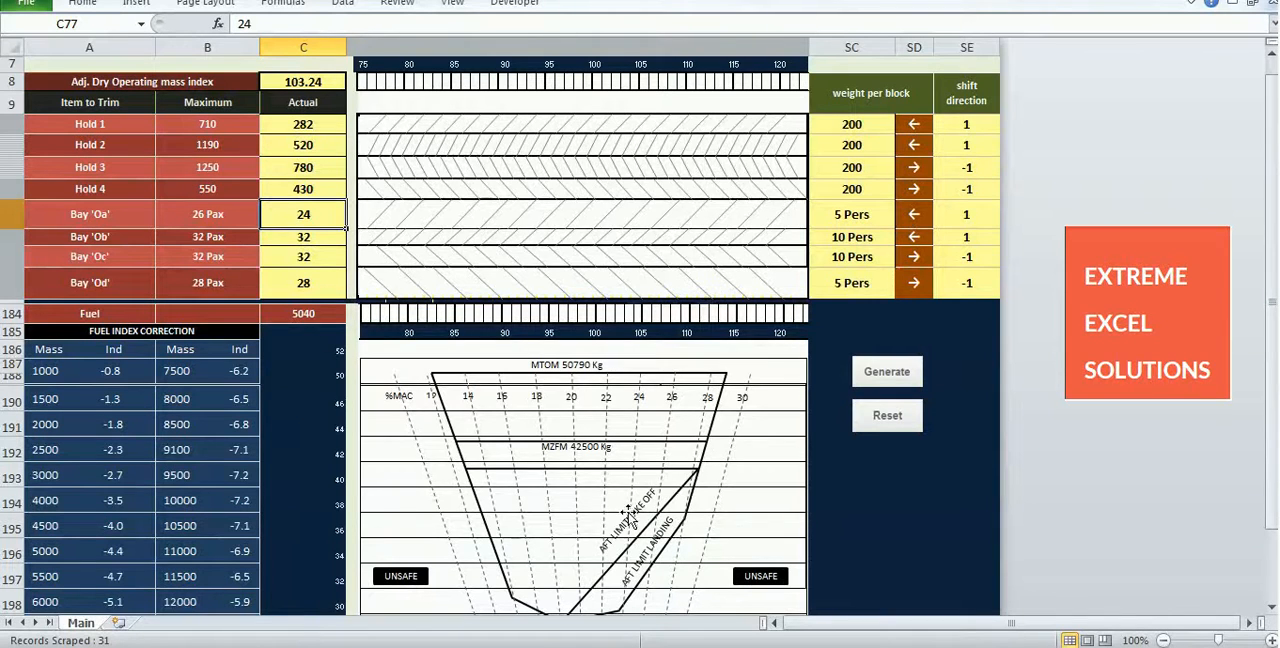
{"action": "mouse_move", "coordinate": [124, 180]}
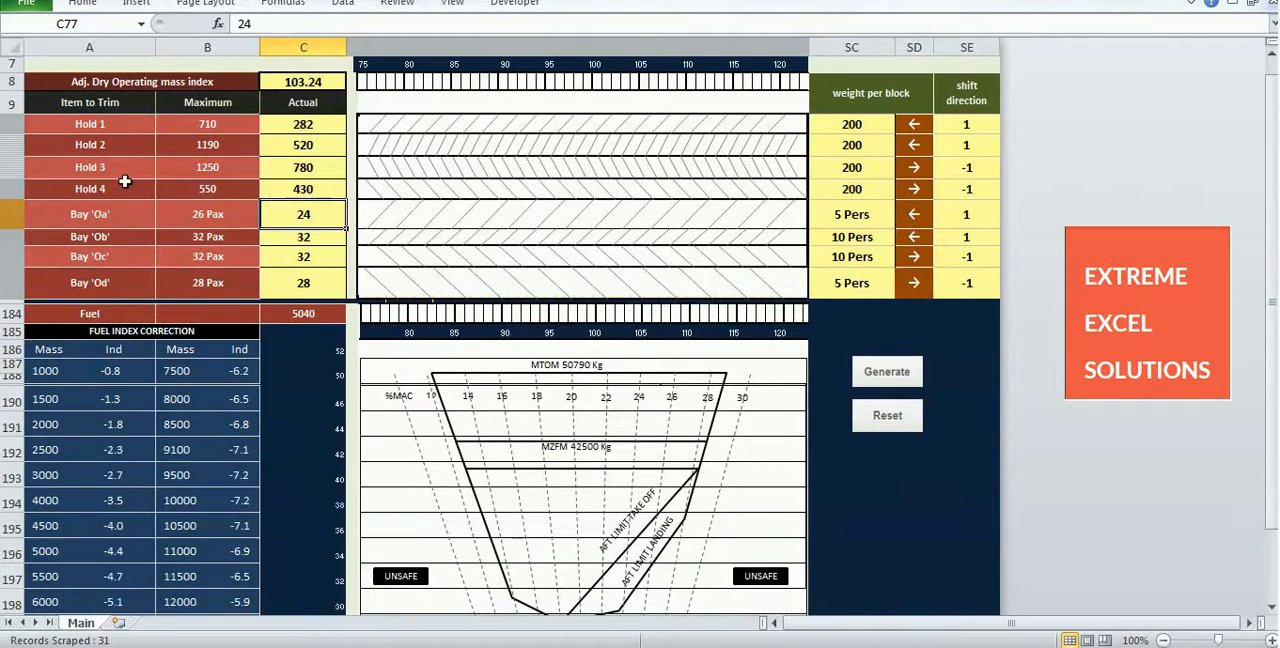
{"action": "mouse_move", "coordinate": [90, 124]}
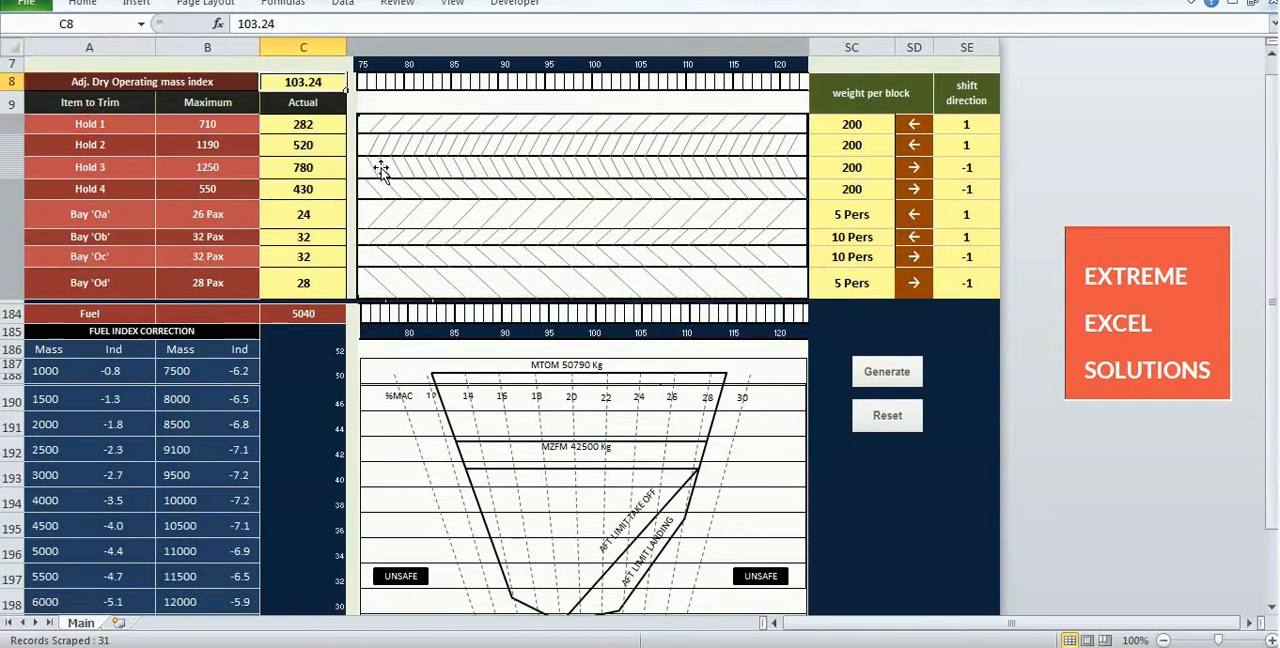
{"action": "mouse_move", "coordinate": [108, 144]}
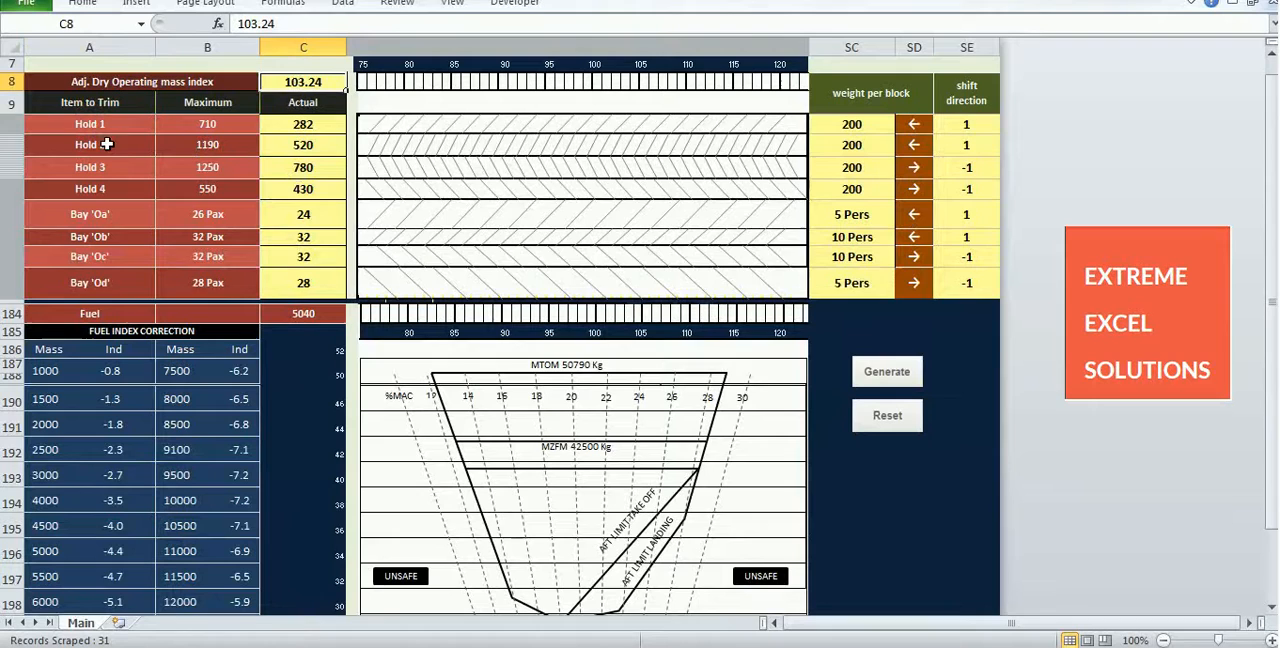
{"action": "mouse_move", "coordinate": [108, 214]}
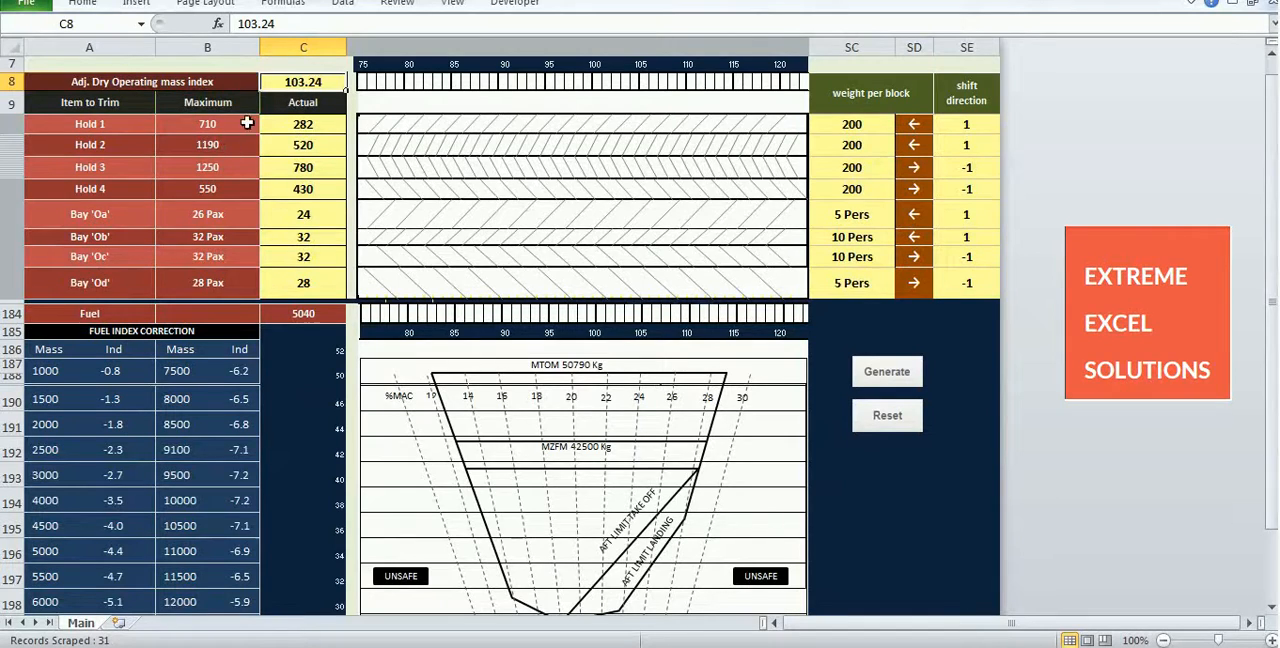
{"action": "mouse_move", "coordinate": [276, 144]}
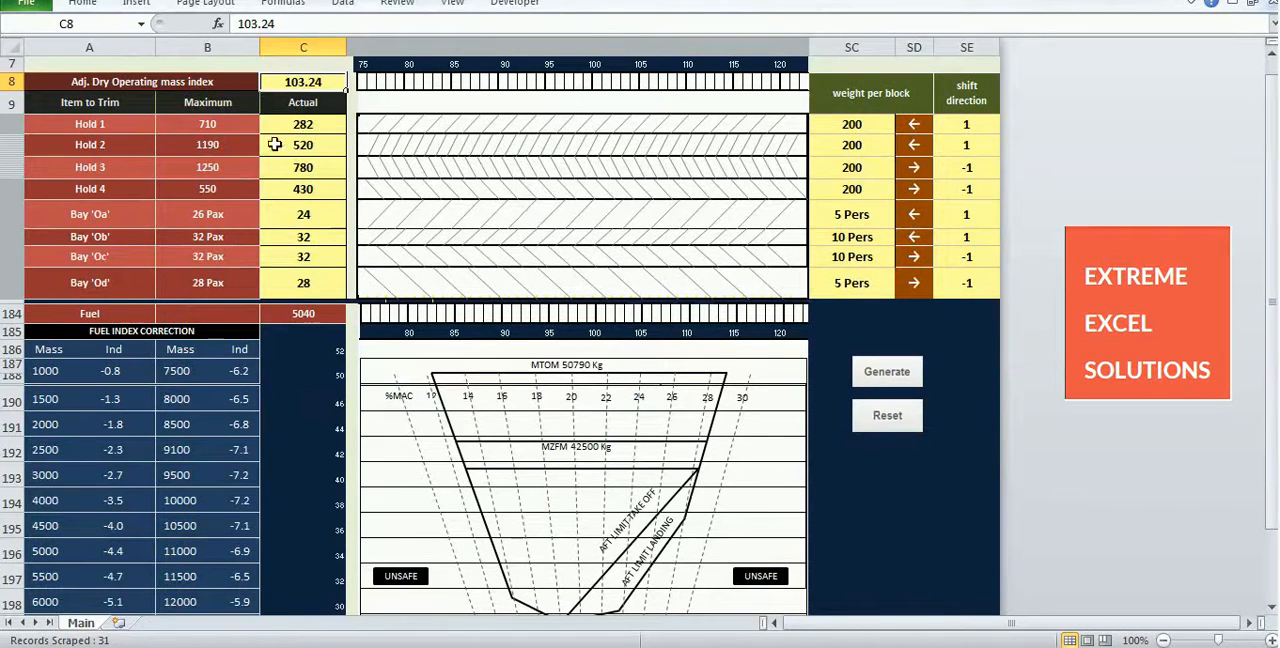
{"action": "mouse_move", "coordinate": [336, 112]}
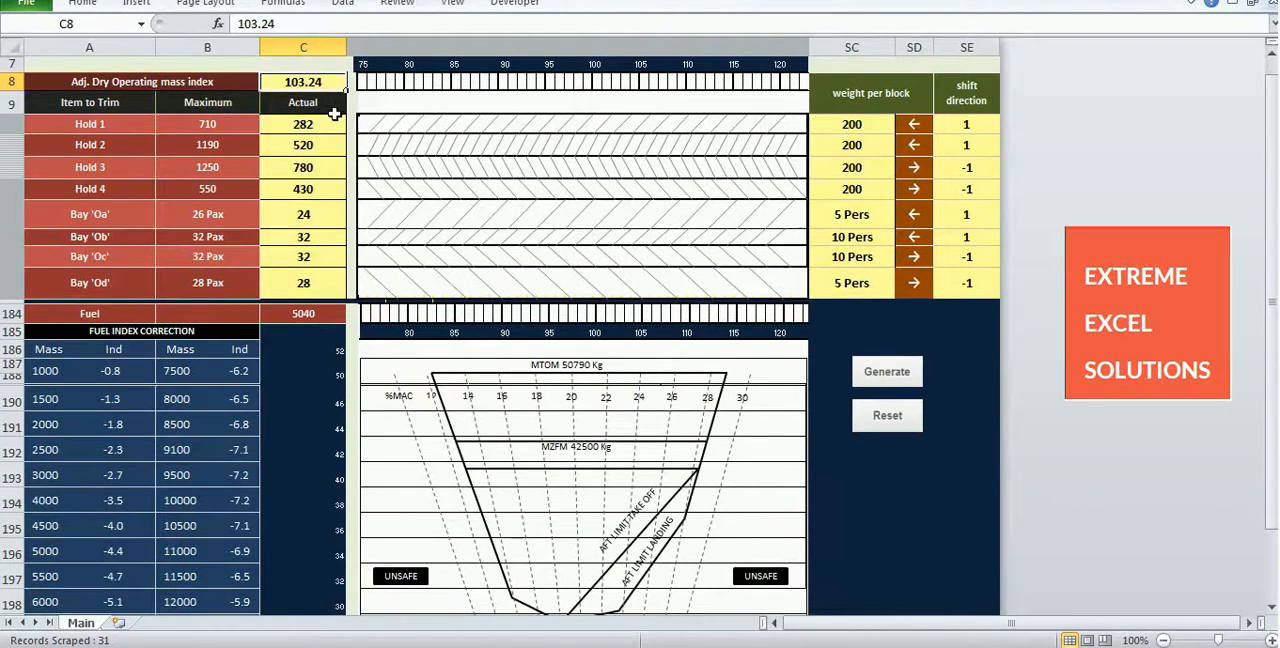
- Review the actual inputs: Hold 4 load 430, Bay Oc and Od passenger counts, fuel 5040
{"action": "left_click", "coordinate": [304, 188]}
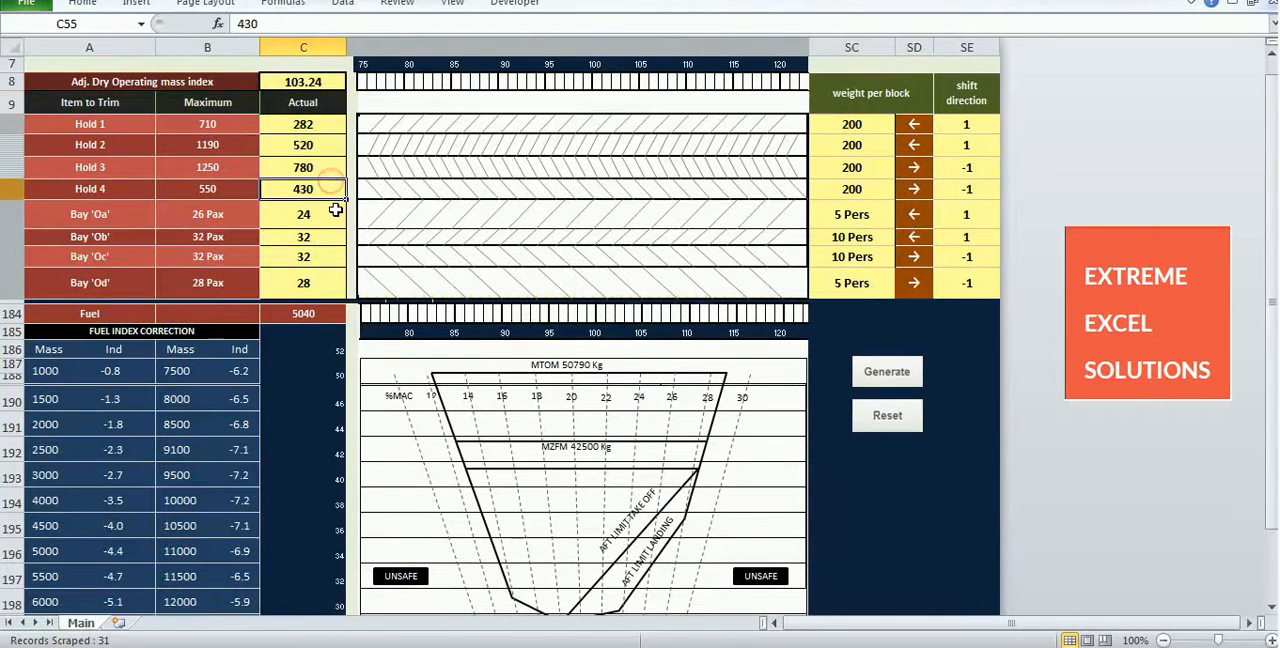
{"action": "left_click", "coordinate": [304, 256]}
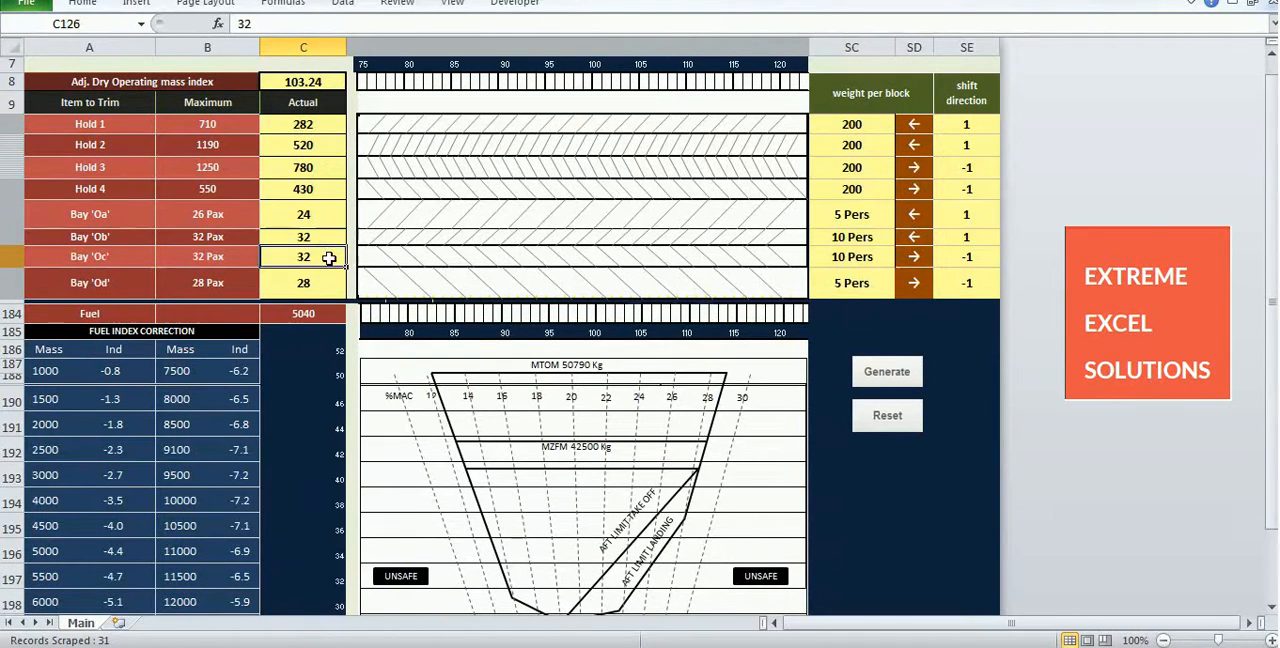
{"action": "left_click", "coordinate": [304, 284]}
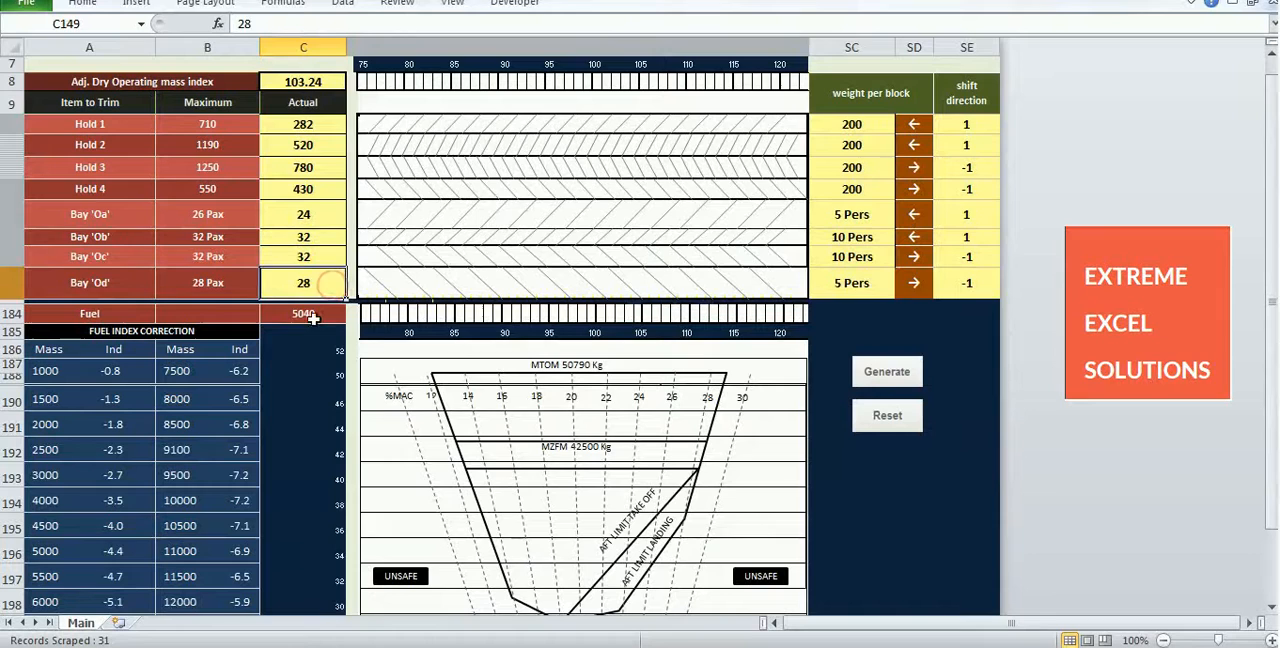
{"action": "left_click", "coordinate": [304, 312]}
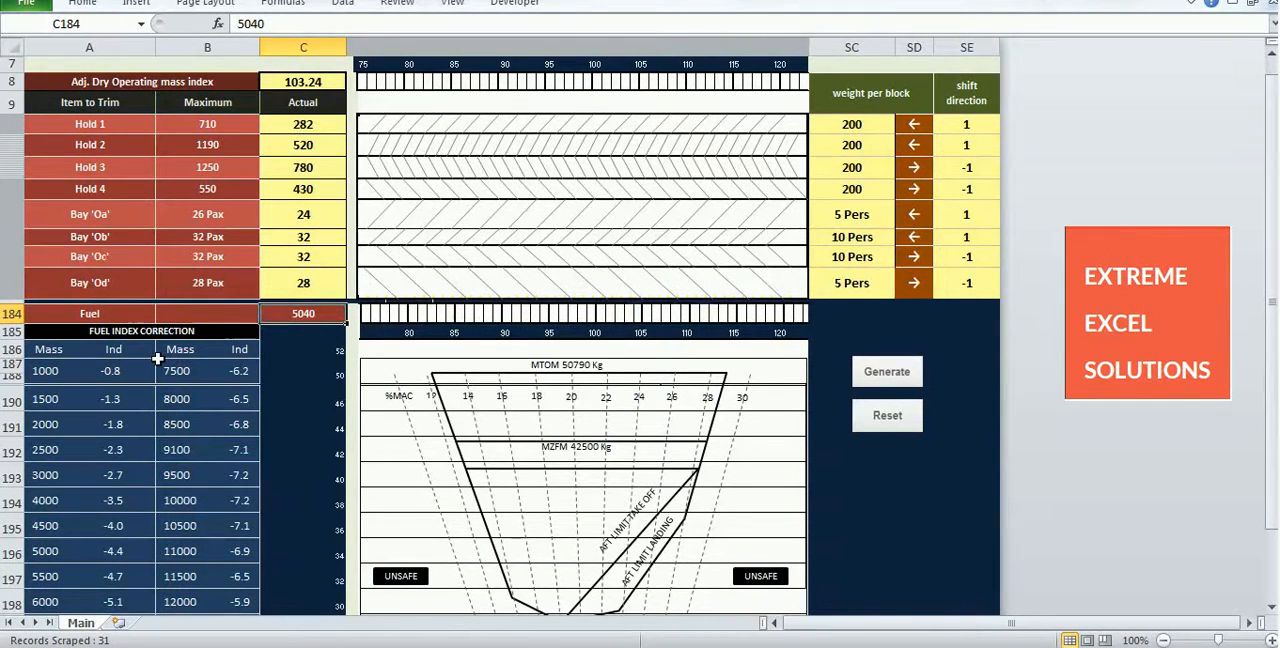
{"action": "mouse_move", "coordinate": [90, 378]}
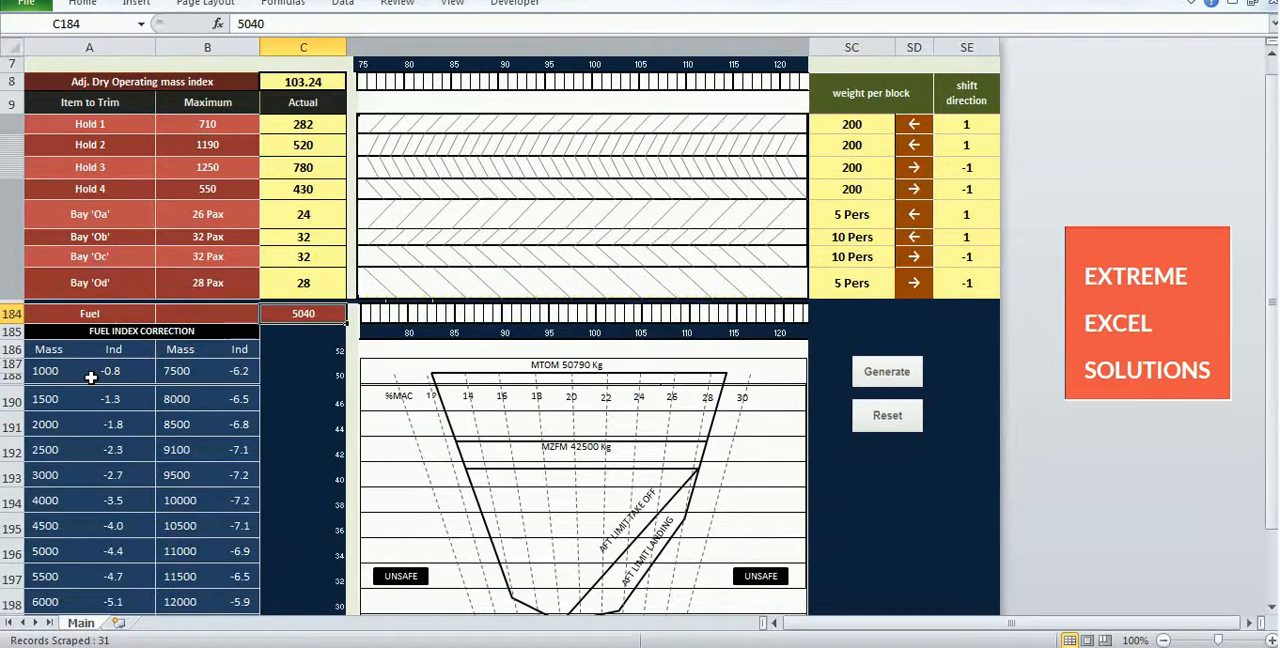
{"action": "mouse_move", "coordinate": [124, 382]}
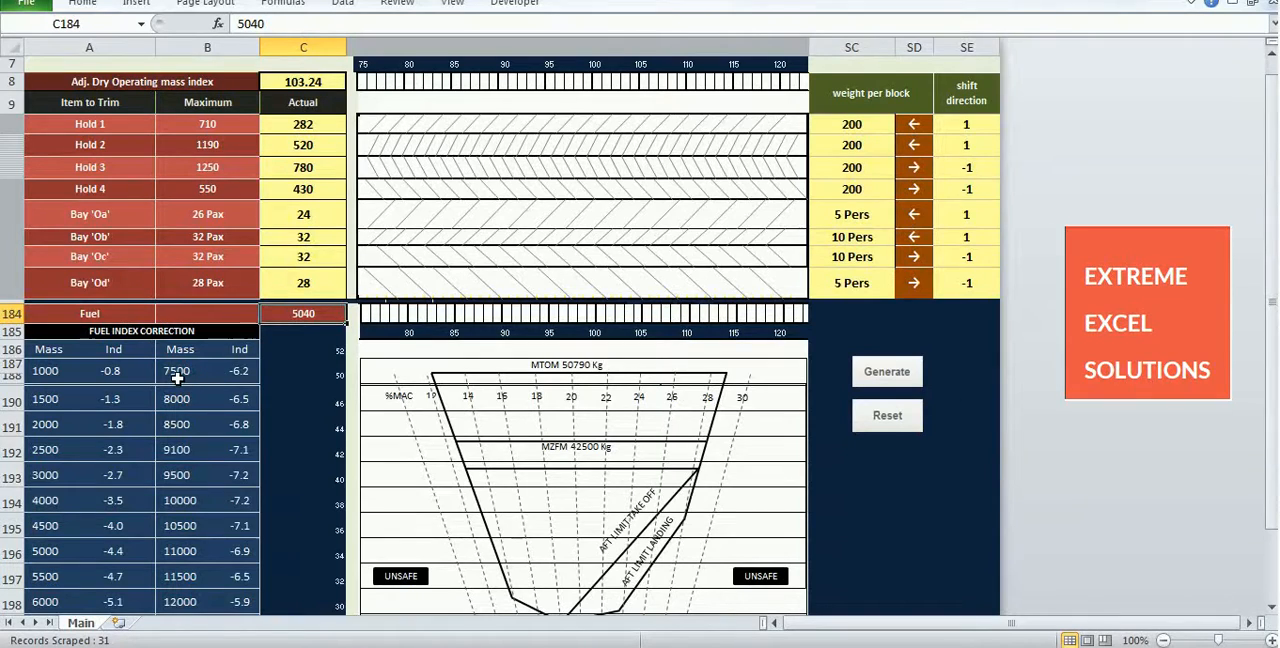
{"action": "mouse_move", "coordinate": [672, 280]}
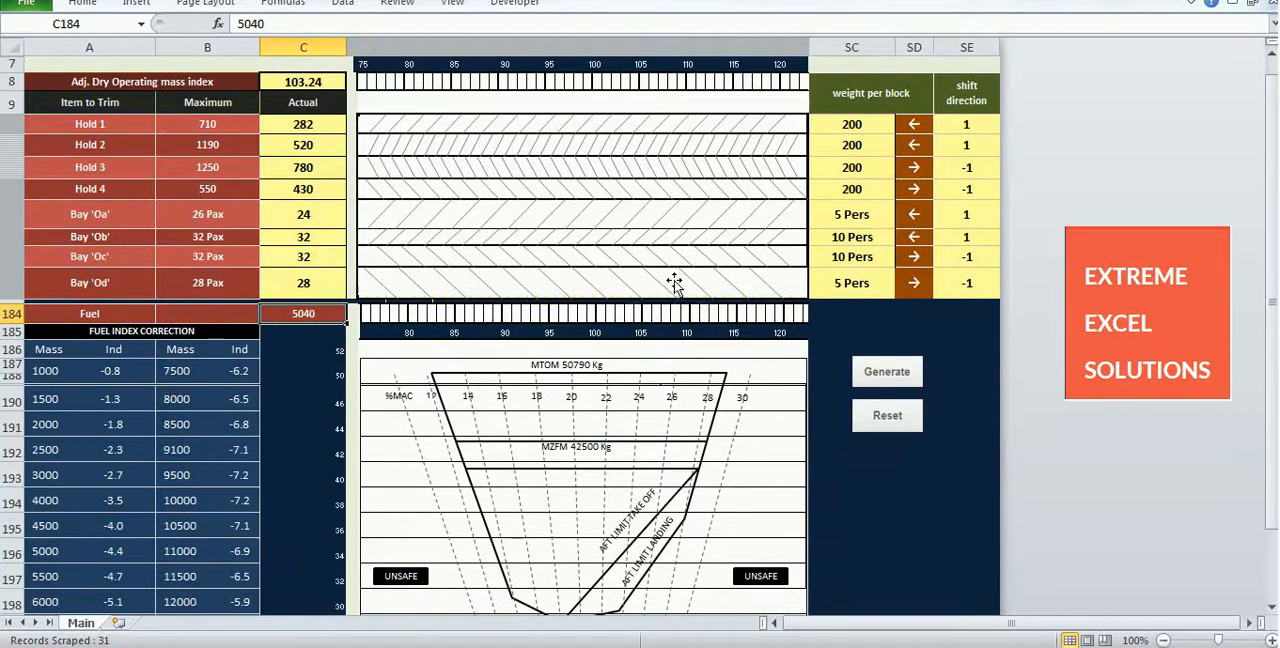
- Review the Hold 1 and Hold 2 weights per block and the Bay Oa shift direction
{"action": "left_click", "coordinate": [852, 144]}
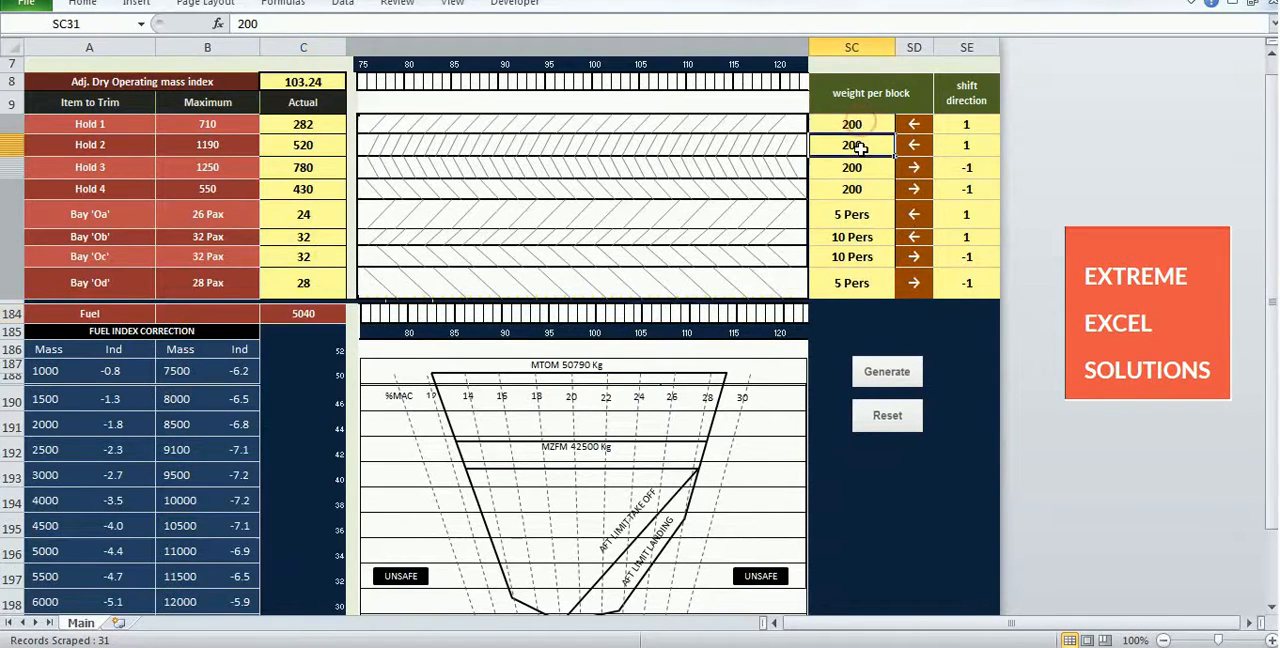
{"action": "left_click", "coordinate": [852, 188]}
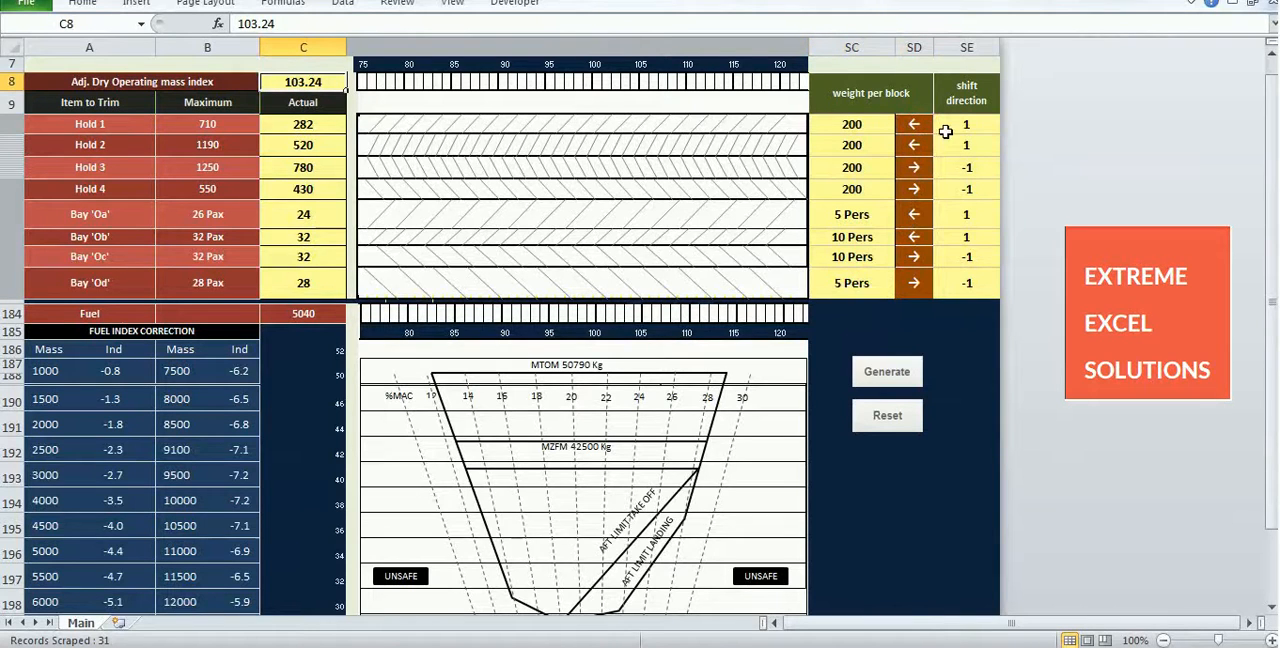
{"action": "left_click", "coordinate": [966, 124]}
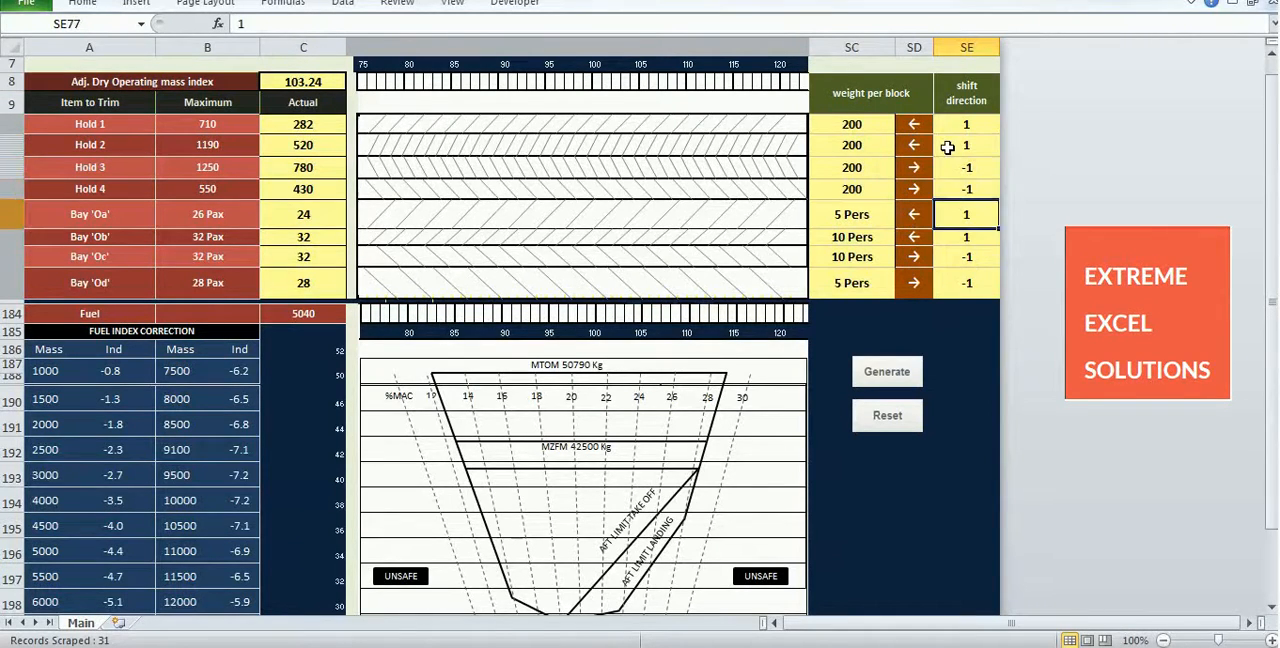
{"action": "left_click", "coordinate": [304, 80]}
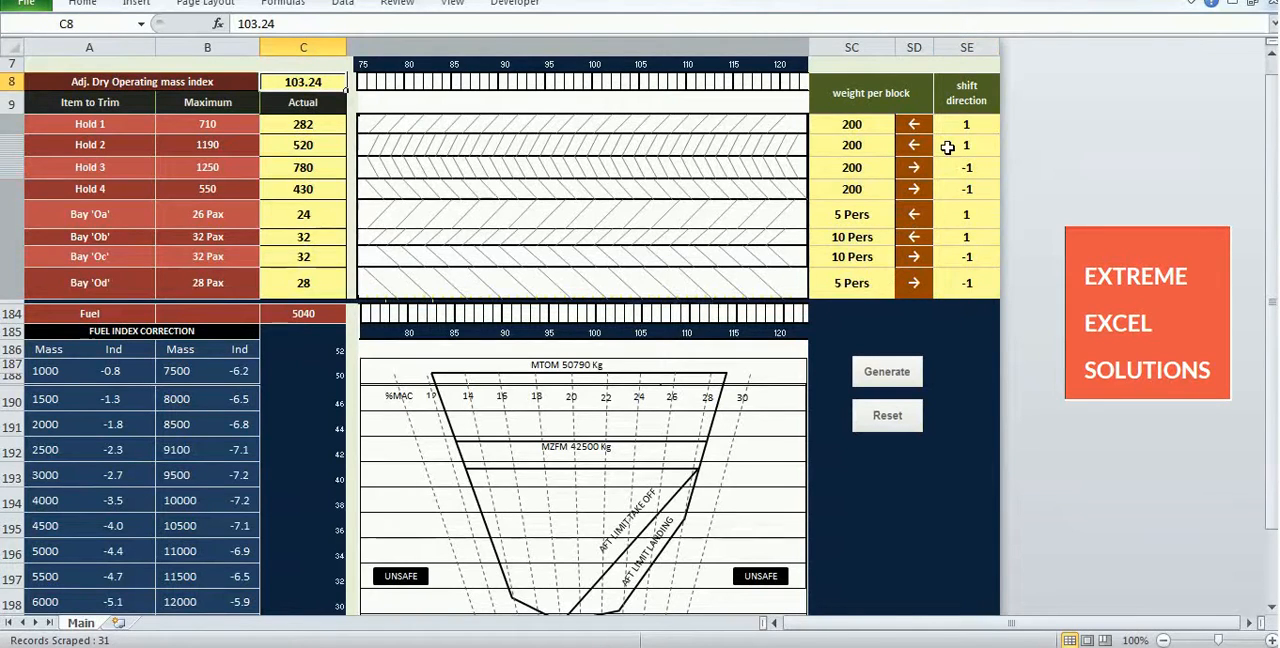
{"action": "mouse_move", "coordinate": [938, 124]}
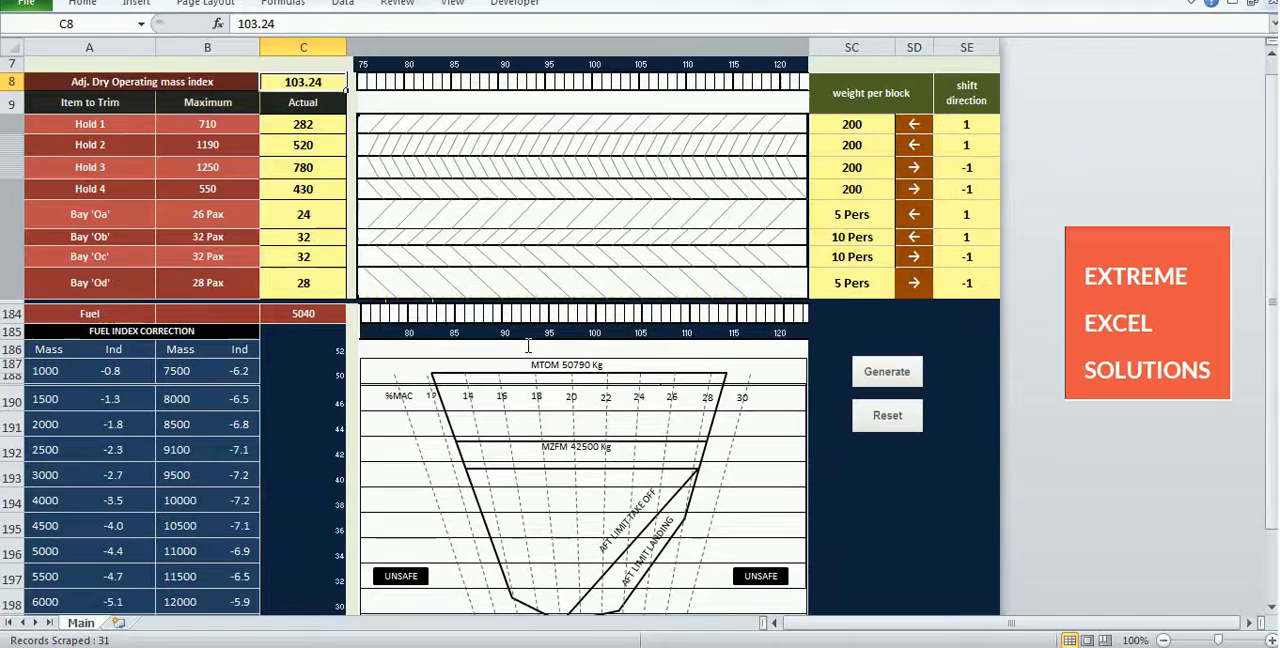
{"action": "mouse_move", "coordinate": [392, 372]}
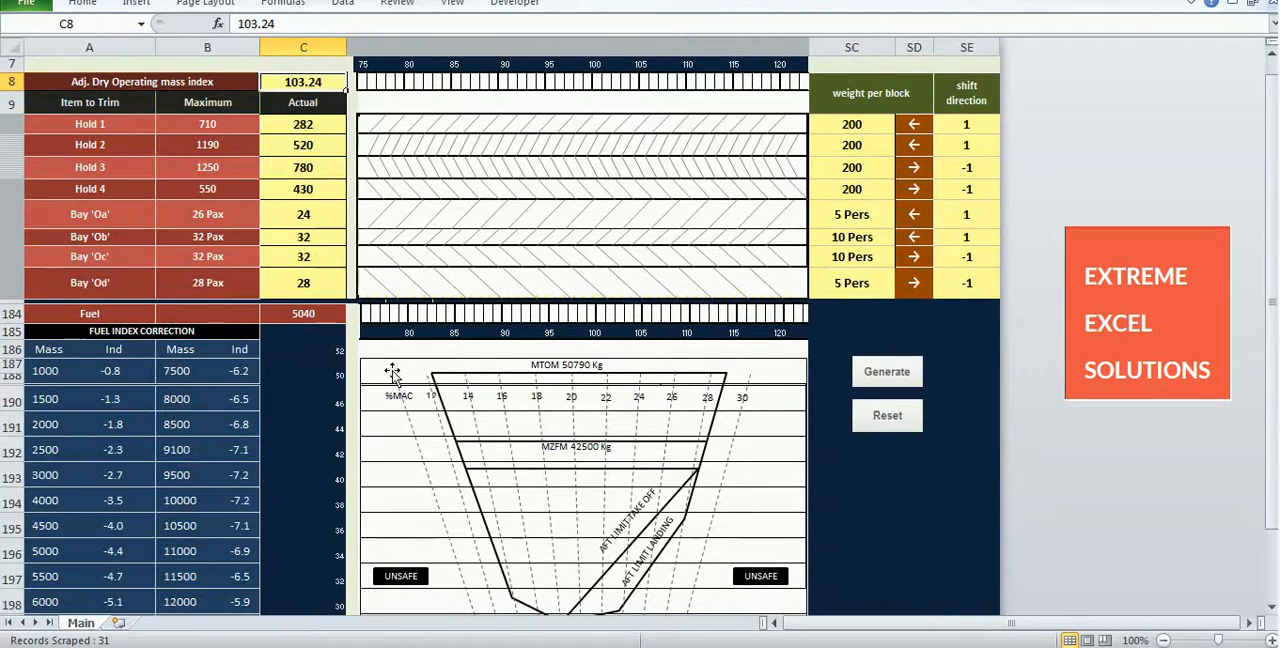
{"action": "mouse_move", "coordinate": [484, 488]}
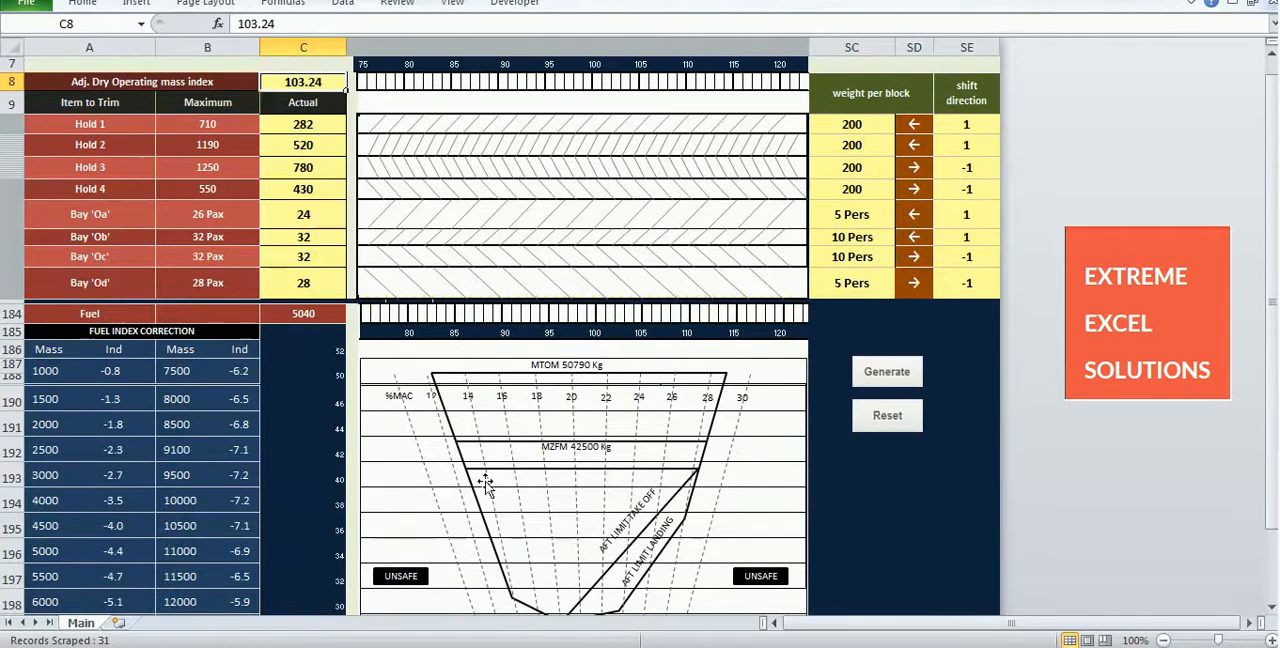
{"action": "mouse_move", "coordinate": [864, 466]}
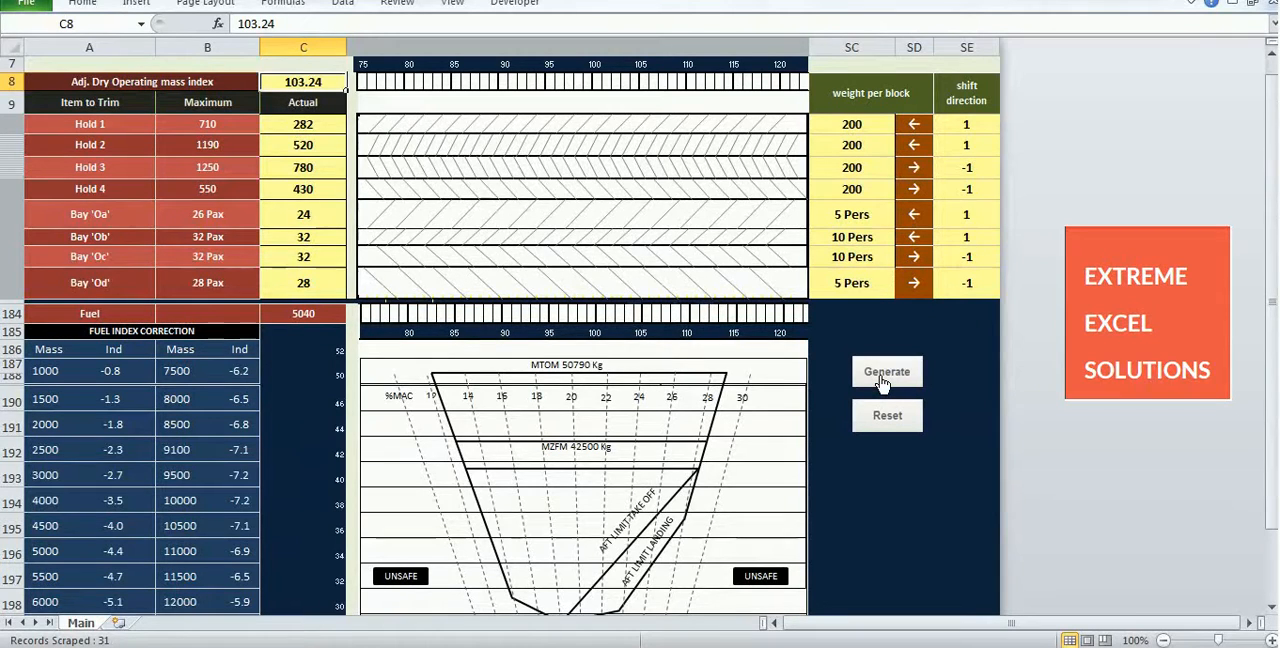
- Generate the red trim line, set Hold 4's actual to 230 and start regenerating it
{"action": "left_click", "coordinate": [886, 372]}
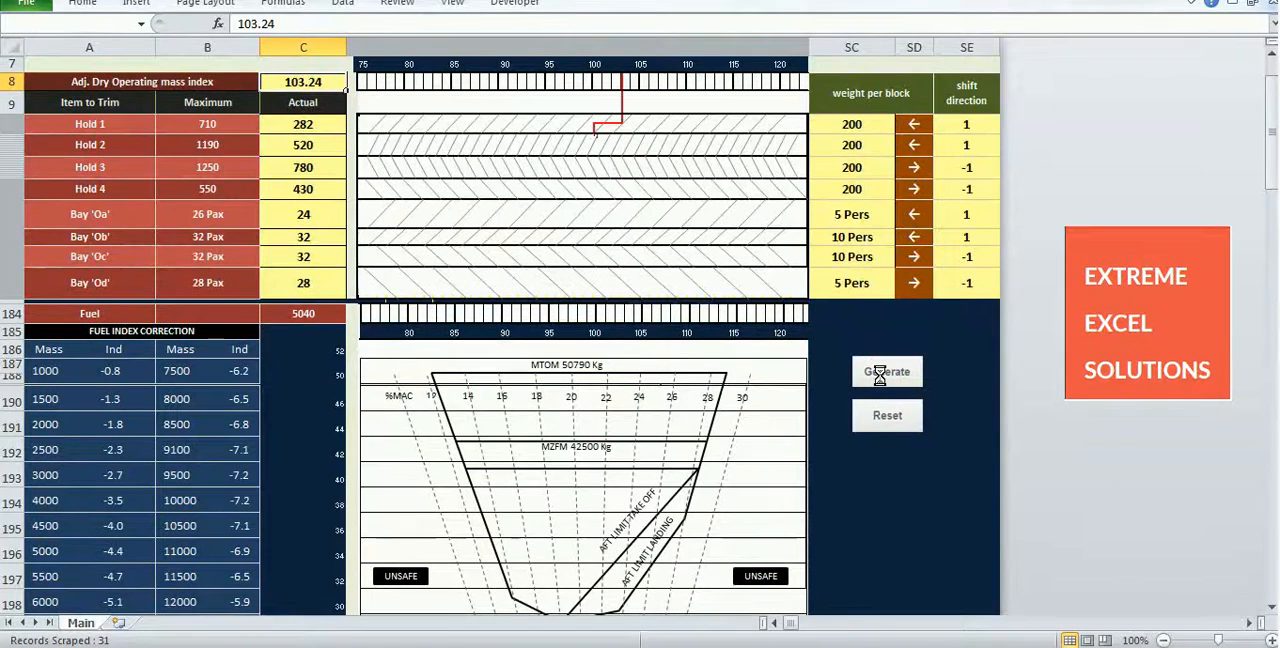
{"action": "left_click", "coordinate": [886, 372]}
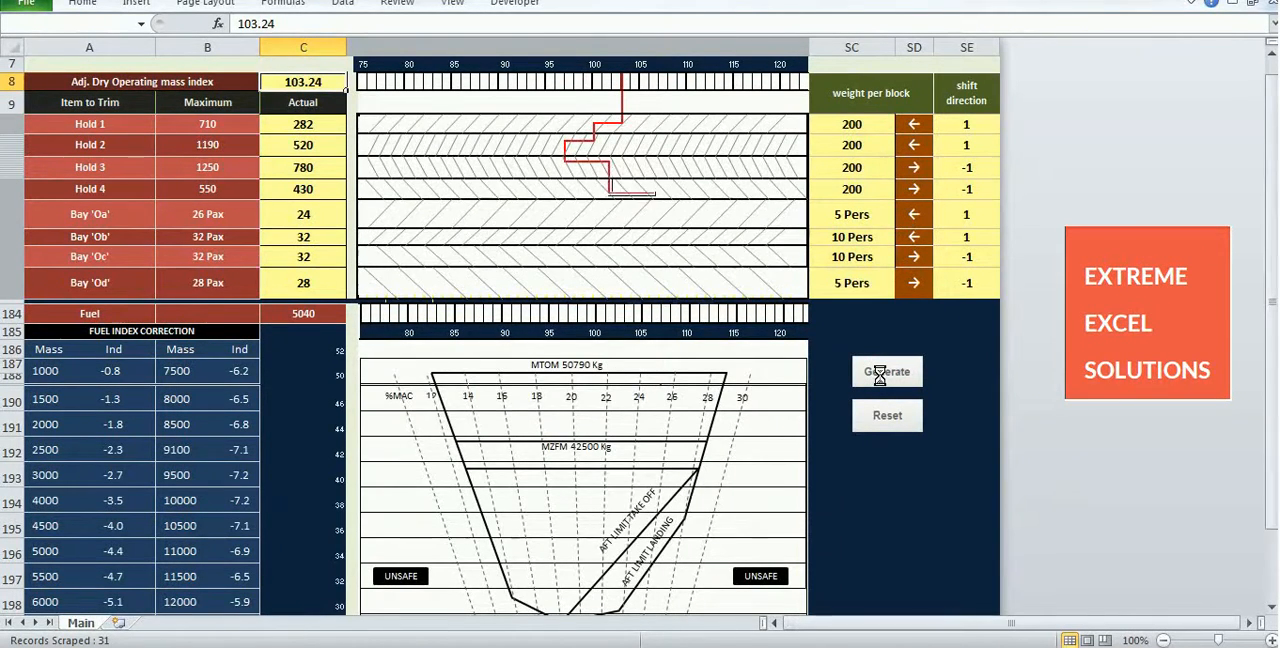
{"action": "left_click", "coordinate": [888, 372]}
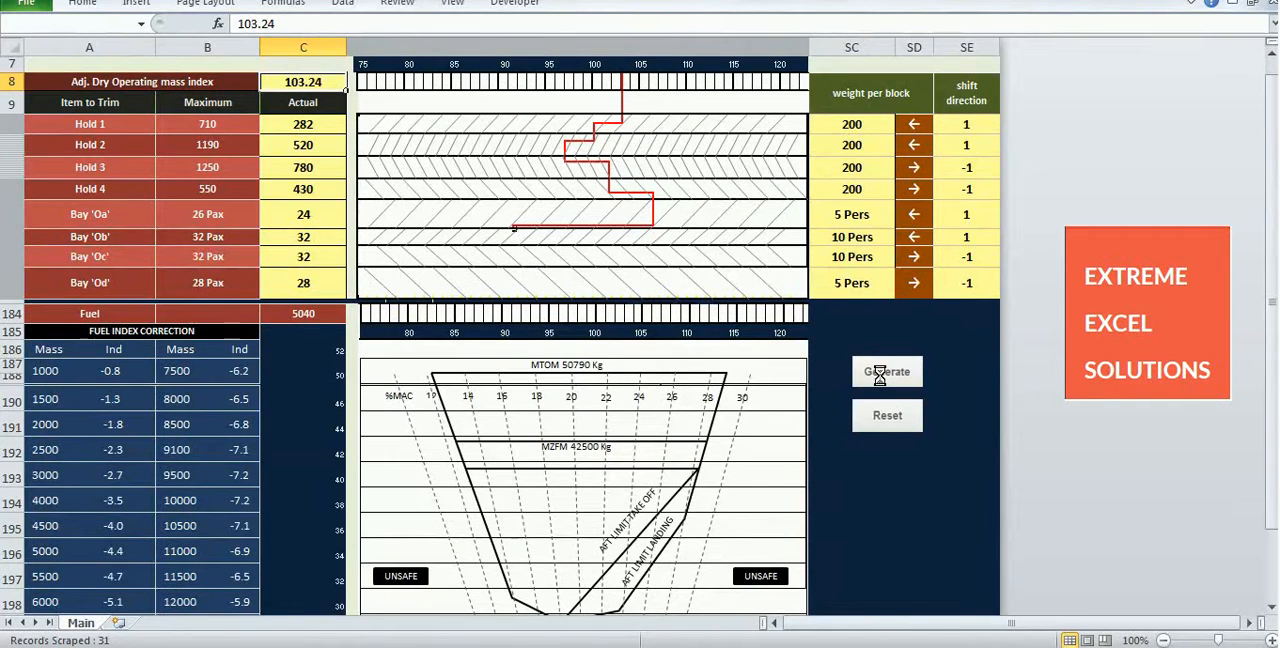
{"action": "left_click", "coordinate": [886, 372]}
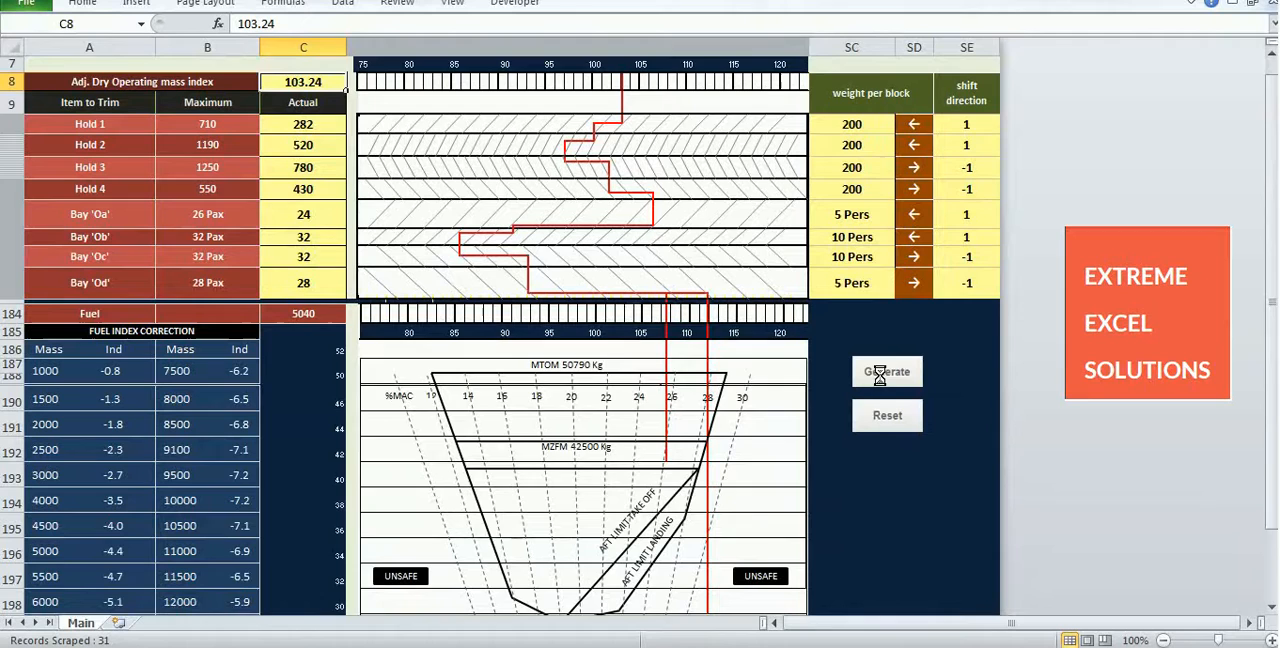
{"action": "scroll", "scroll_direction": "down", "scroll_amount": 3}
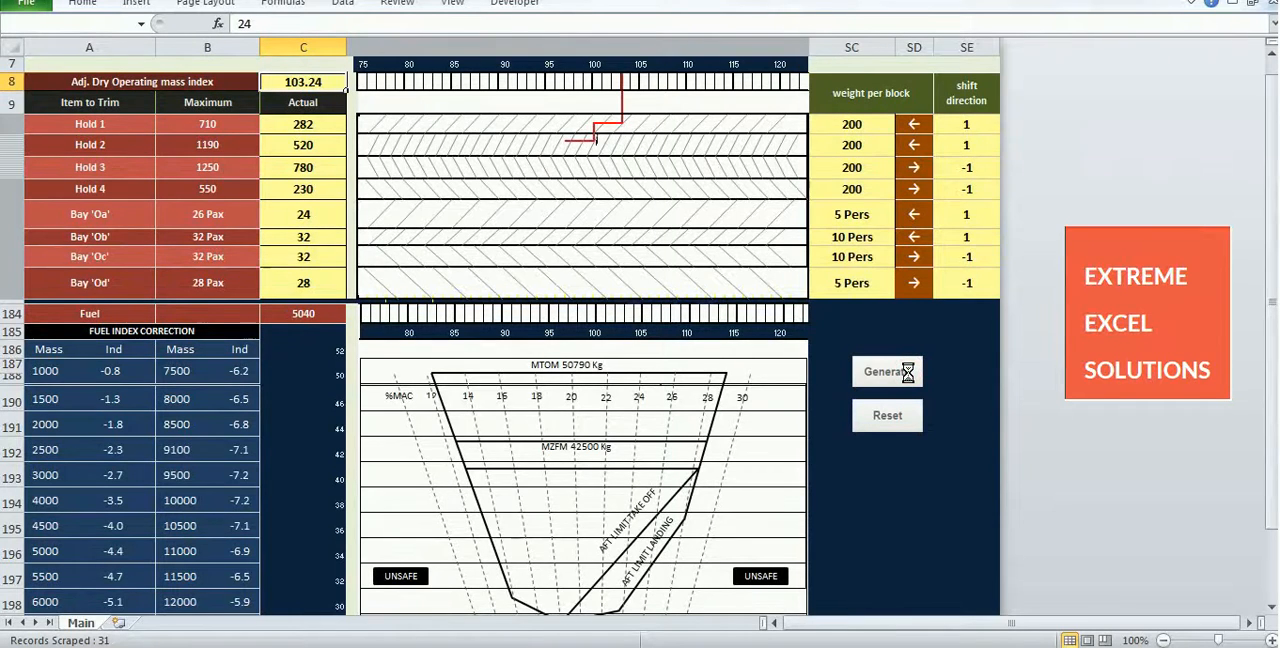
- Generate the trim line with Hold 4 at 230 through every row into the envelope chart
{"action": "left_click", "coordinate": [888, 372]}
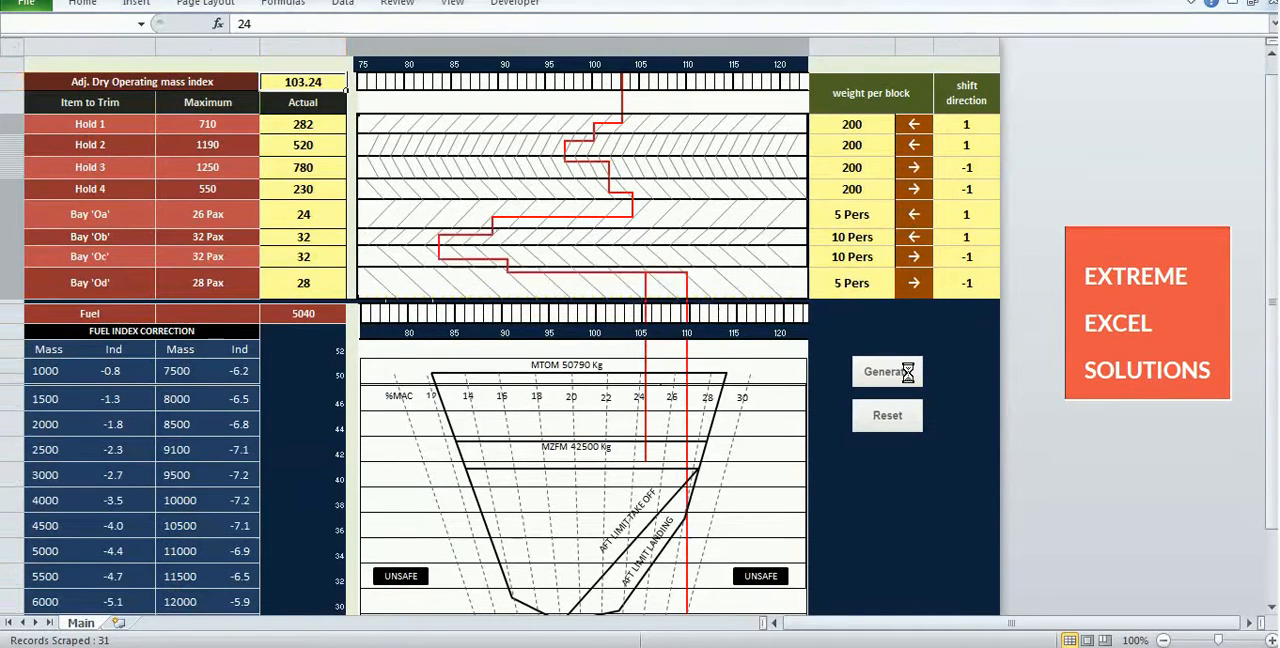
{"action": "left_click", "coordinate": [304, 80]}
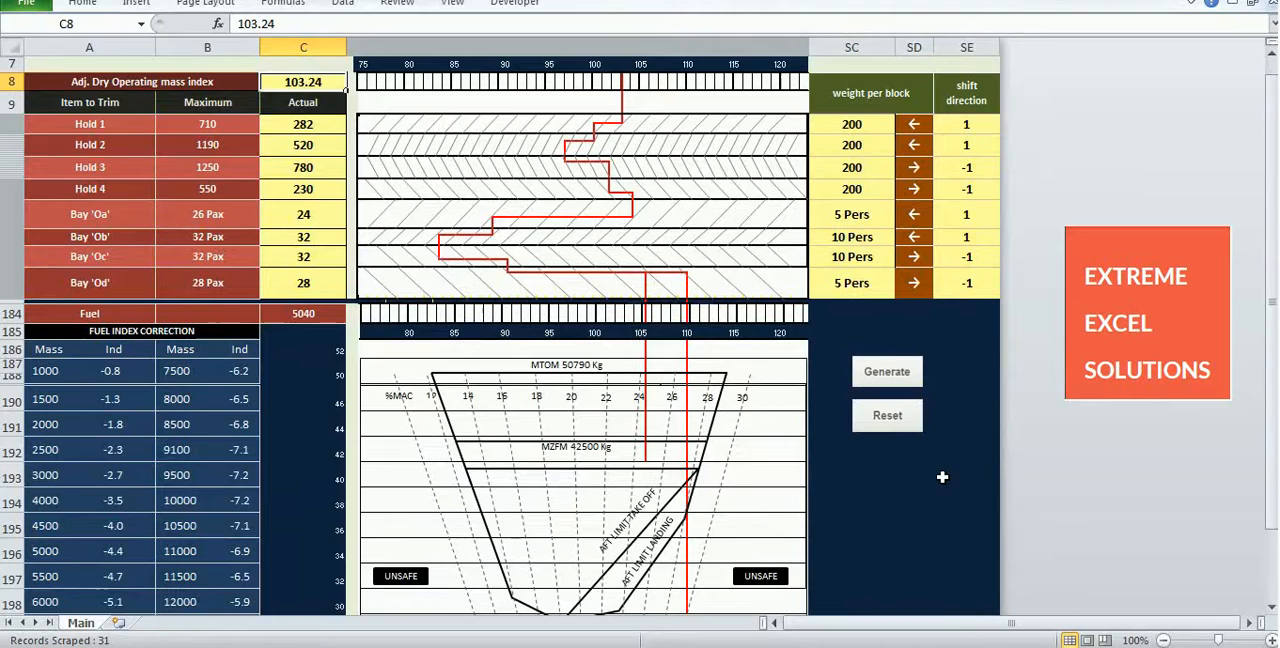
- Reset to clear the line and restore Hold 4 to 430, then generate the trim line again
{"action": "scroll", "scroll_direction": "down", "scroll_amount": 3}
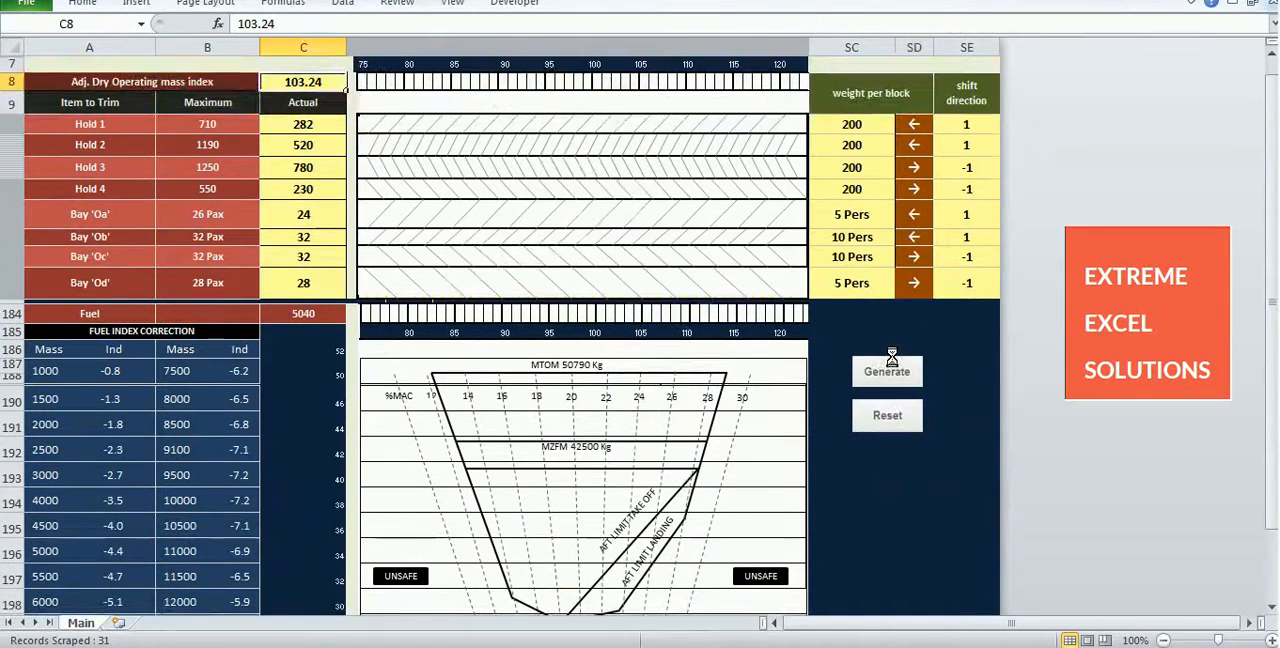
{"action": "left_click", "coordinate": [886, 372]}
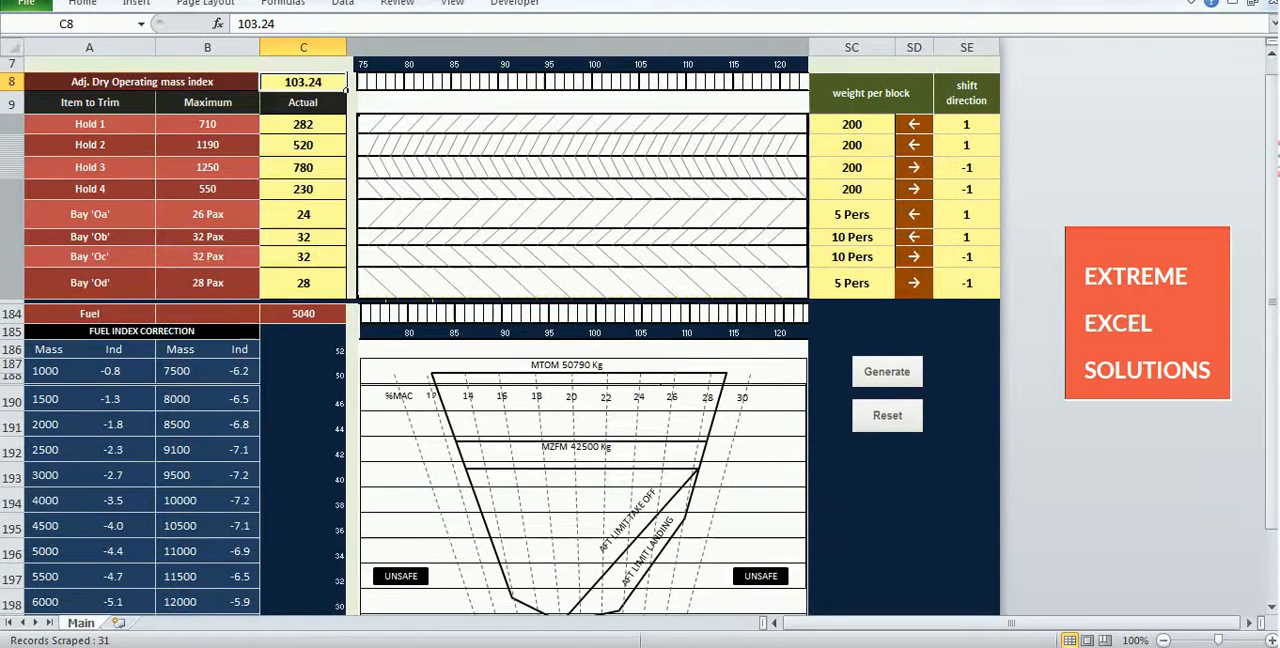
{"action": "mouse_move", "coordinate": [1012, 128]}
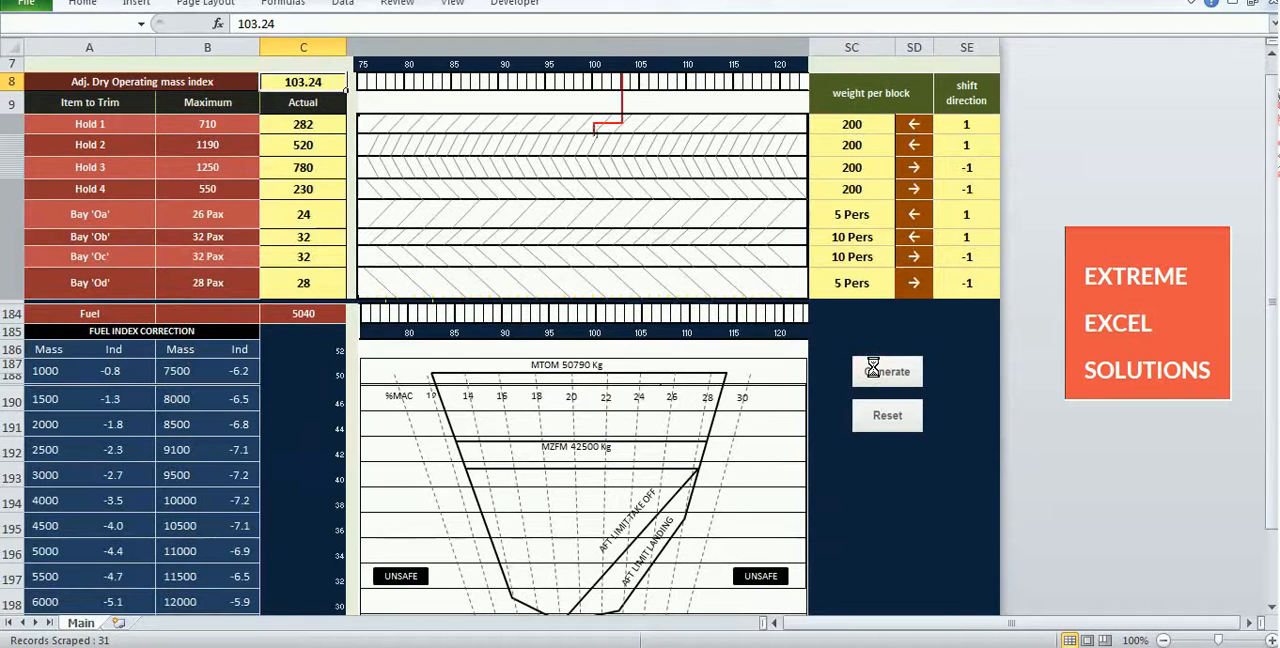
{"action": "left_click", "coordinate": [888, 372]}
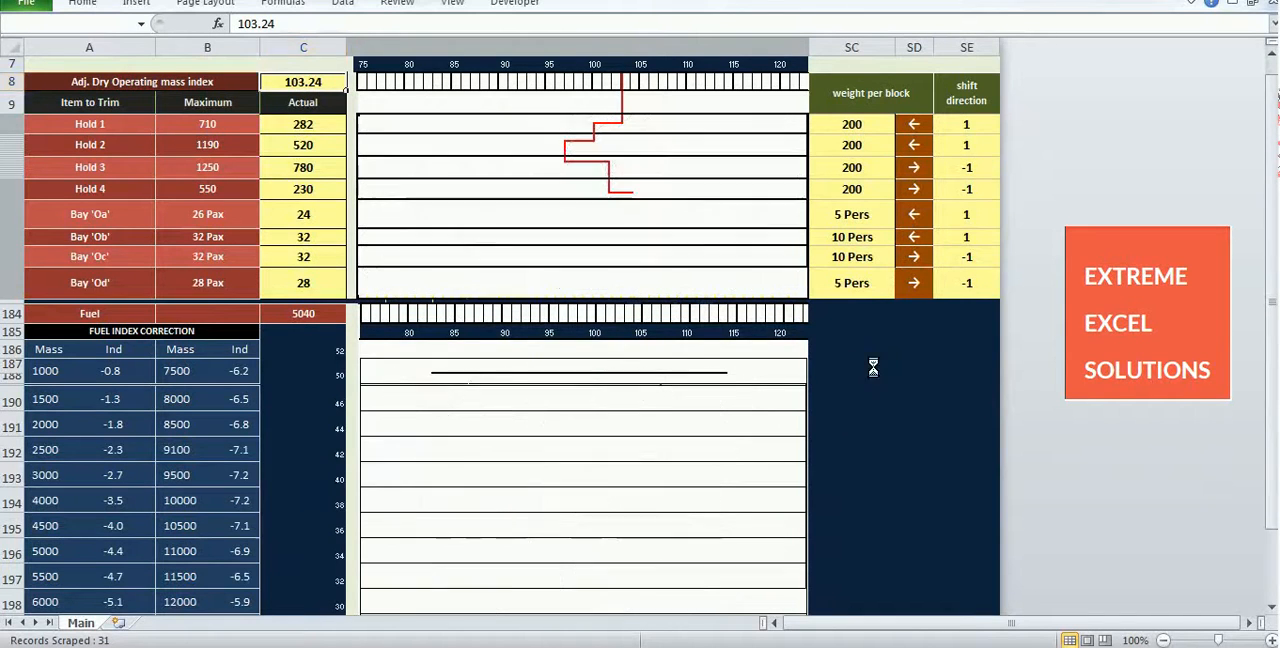